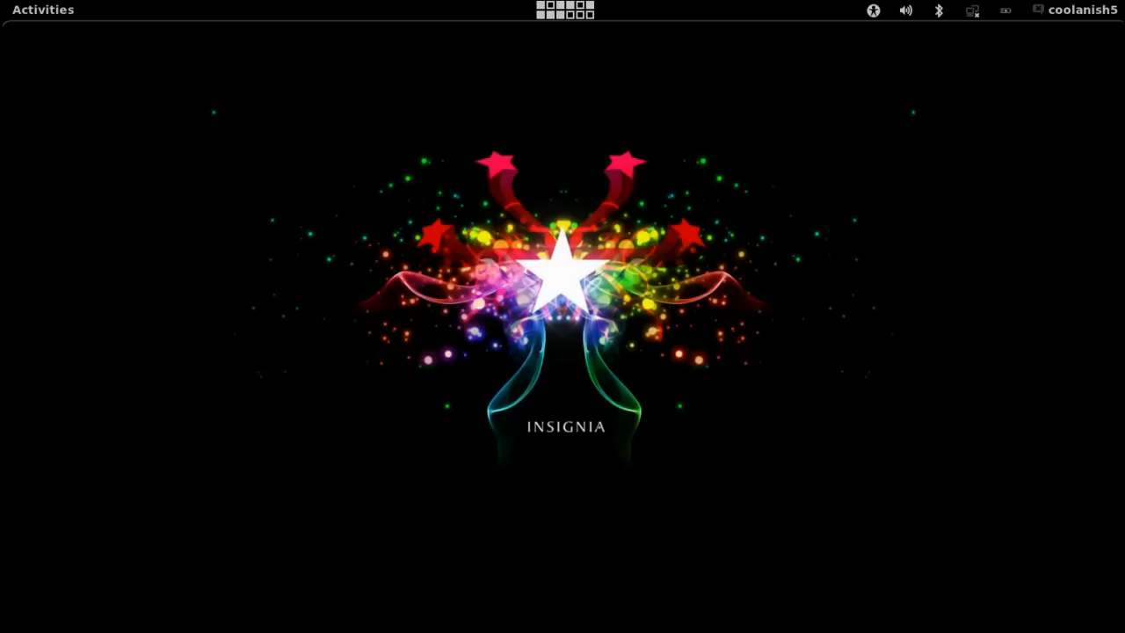
pyautogui.moveTo(313, 7)
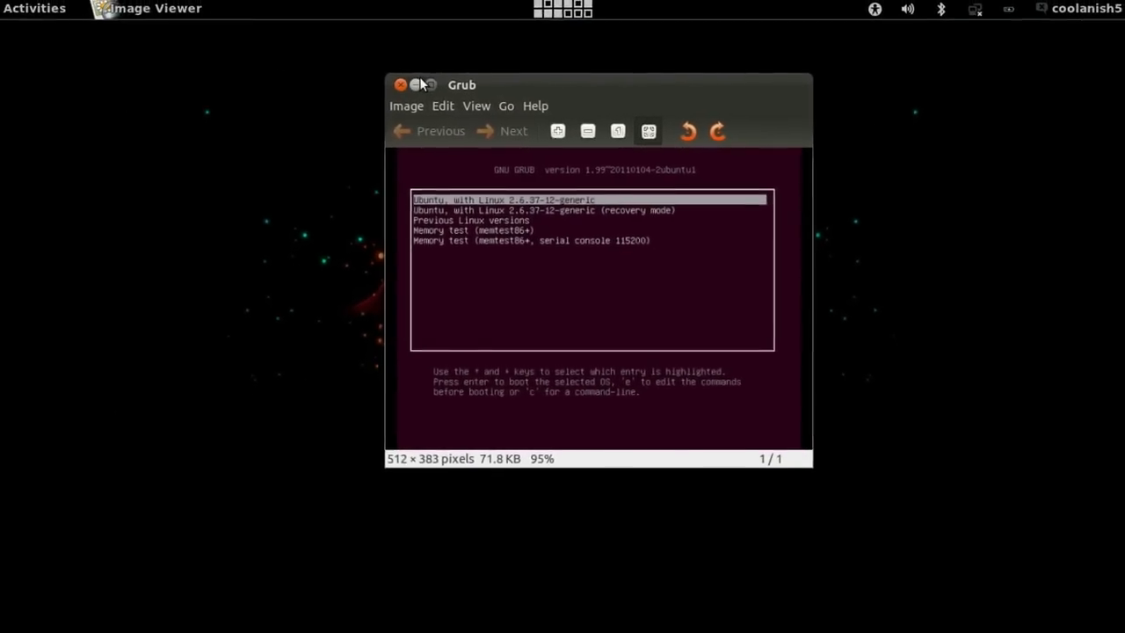
# Step: Close the GRUB screenshot and run sudo nautilus, entering the administrator password
pyautogui.click(397, 84)
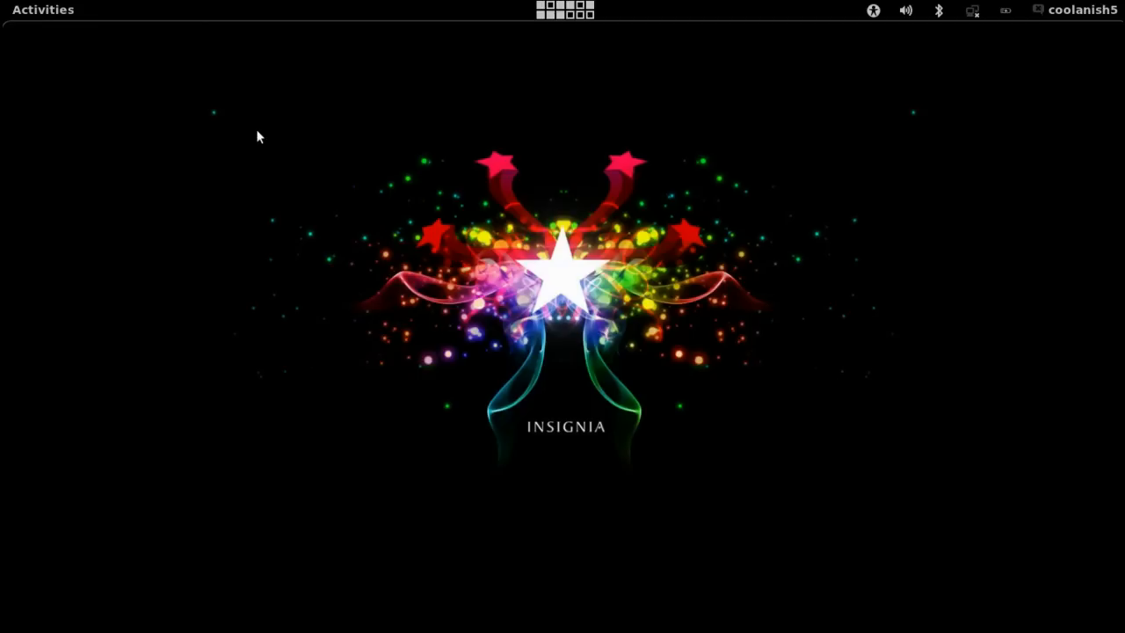
pyautogui.moveTo(127, 84)
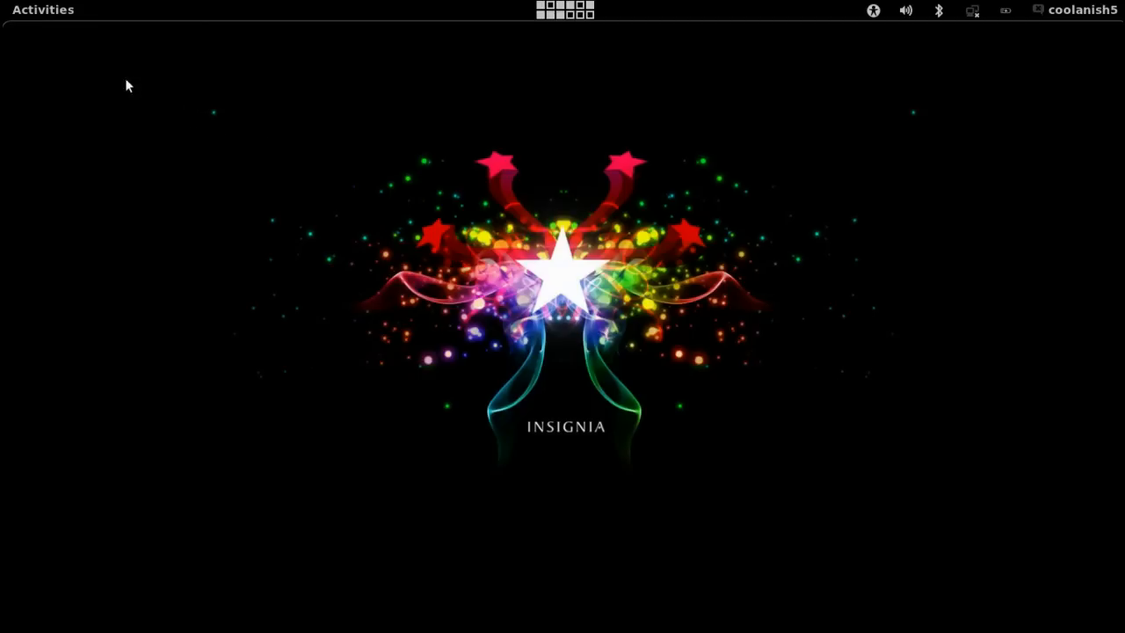
pyautogui.click(42, 10)
pyautogui.write('sudo')
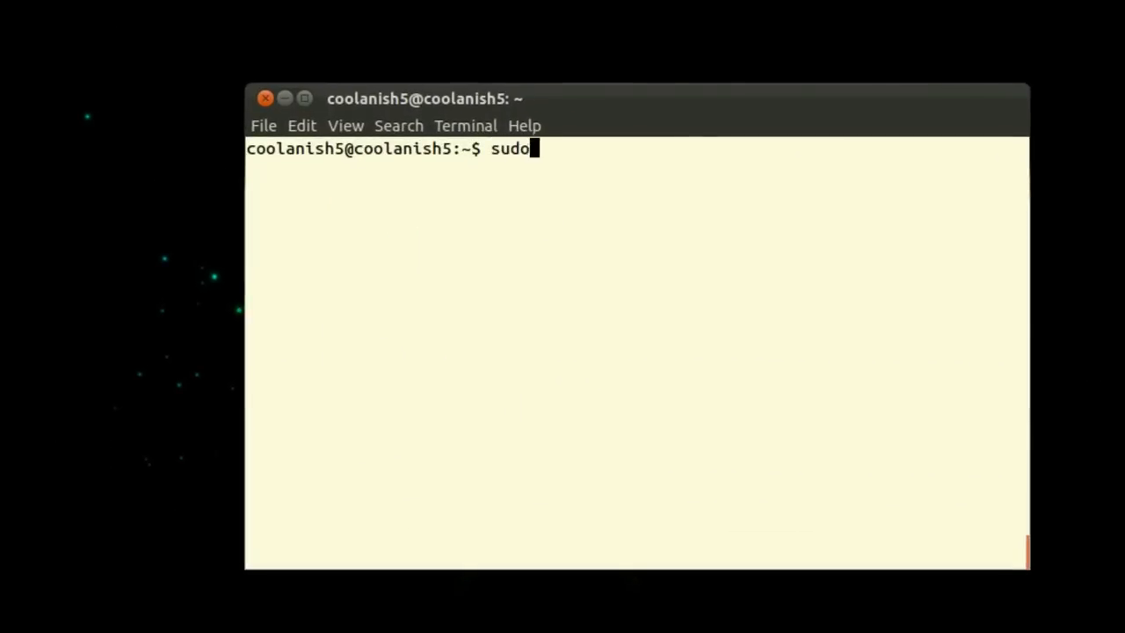
pyautogui.write('naut')
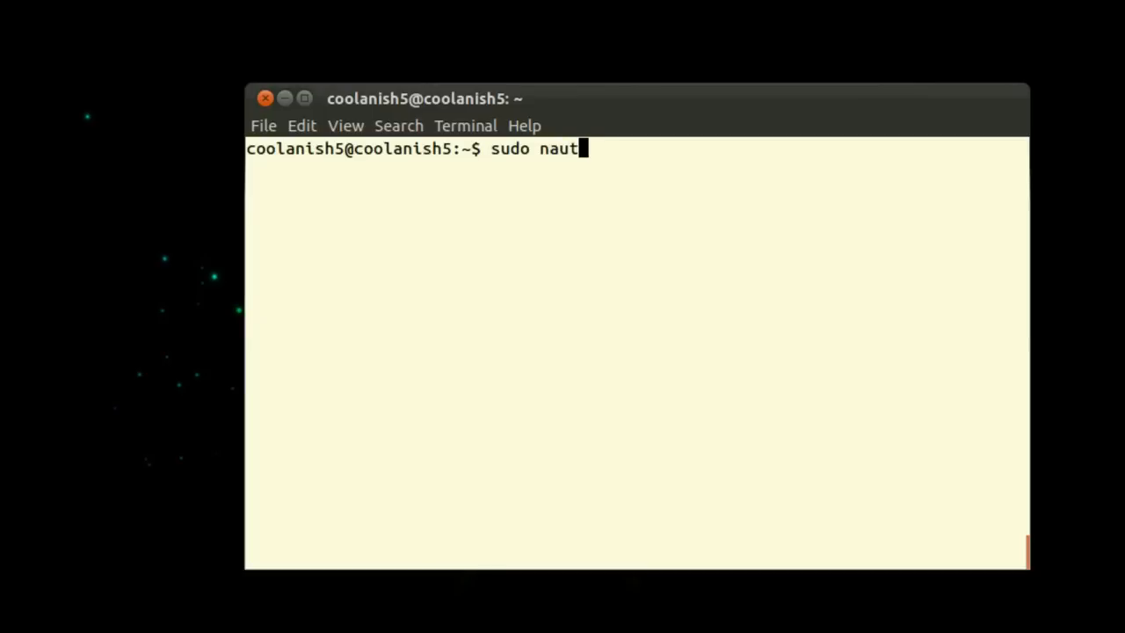
pyautogui.write('ilus')
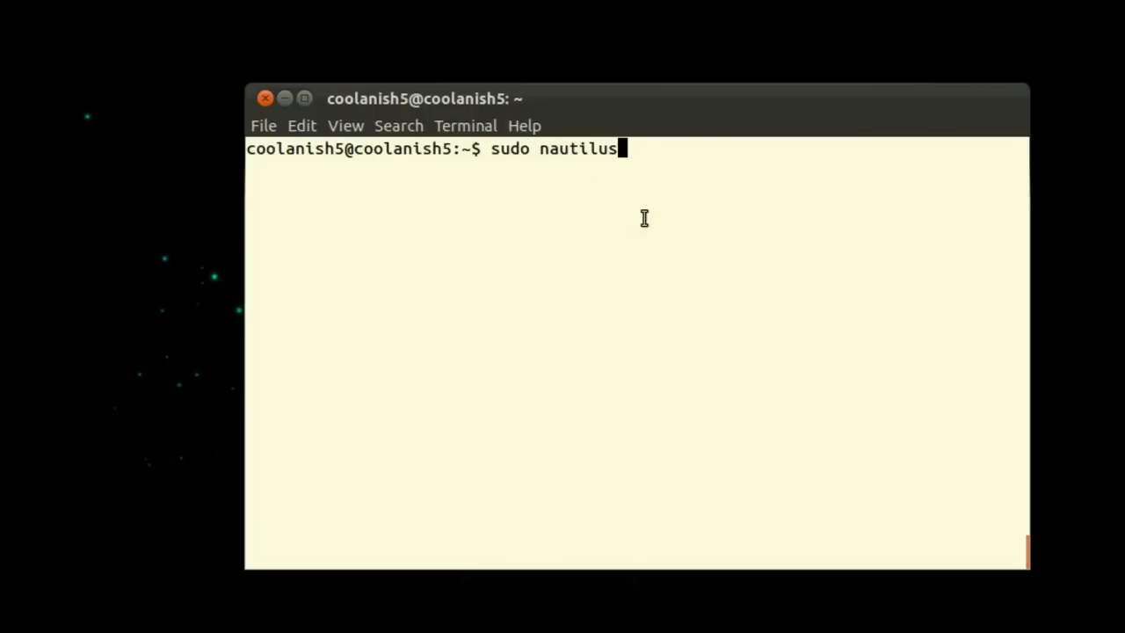
pyautogui.press('Return')
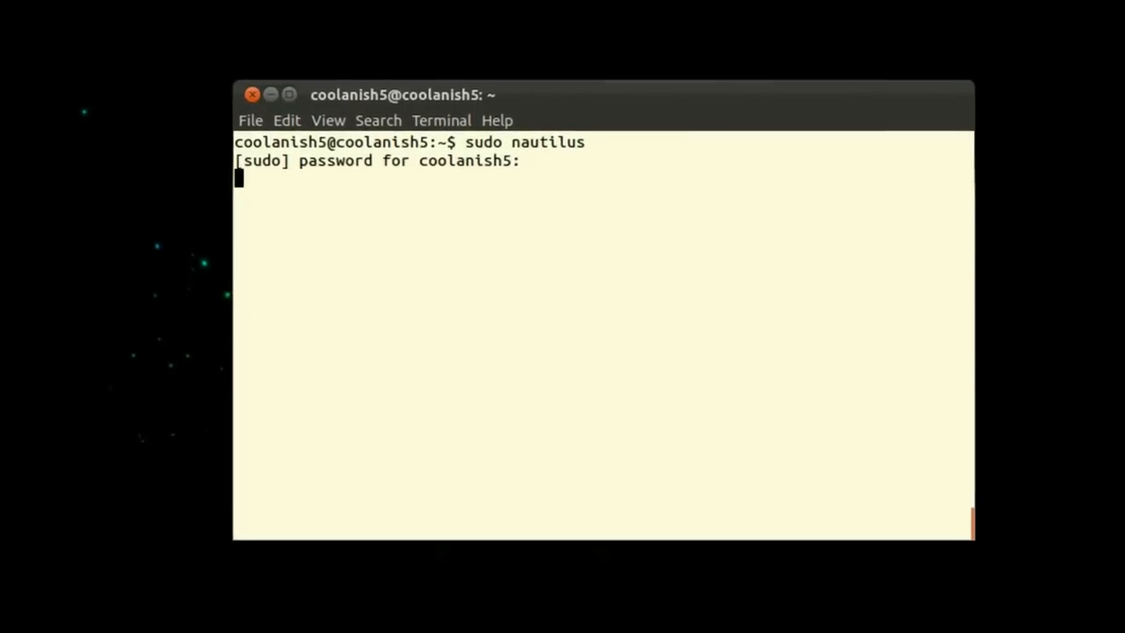
pyautogui.press('Enter')
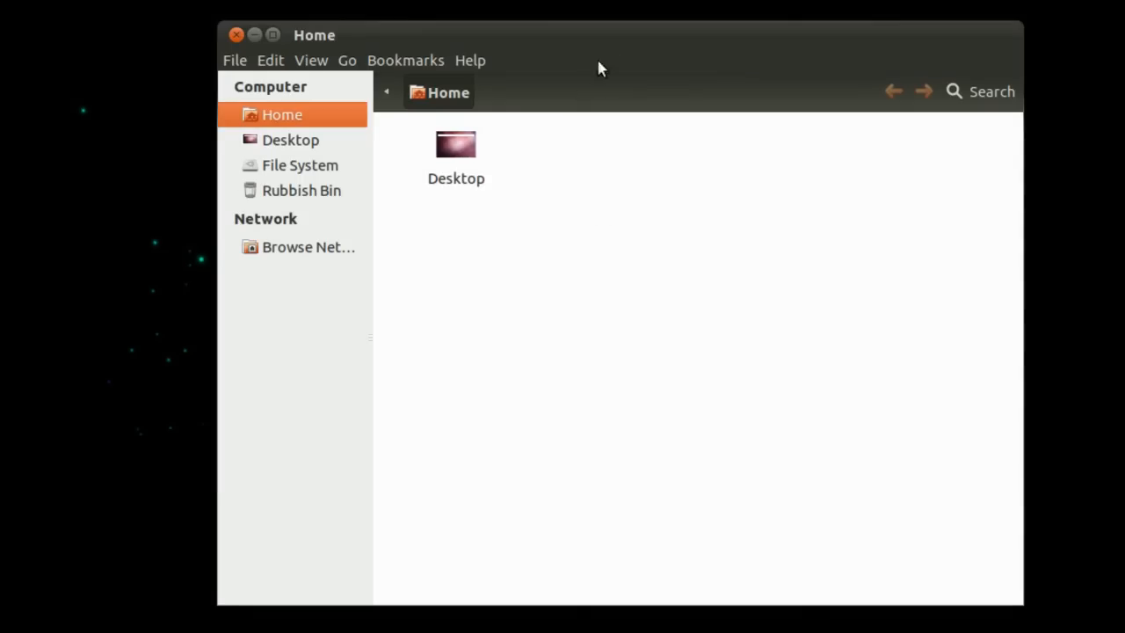
# Step: Browse from File System into the boot folder's grub subfolder
pyautogui.click(285, 165)
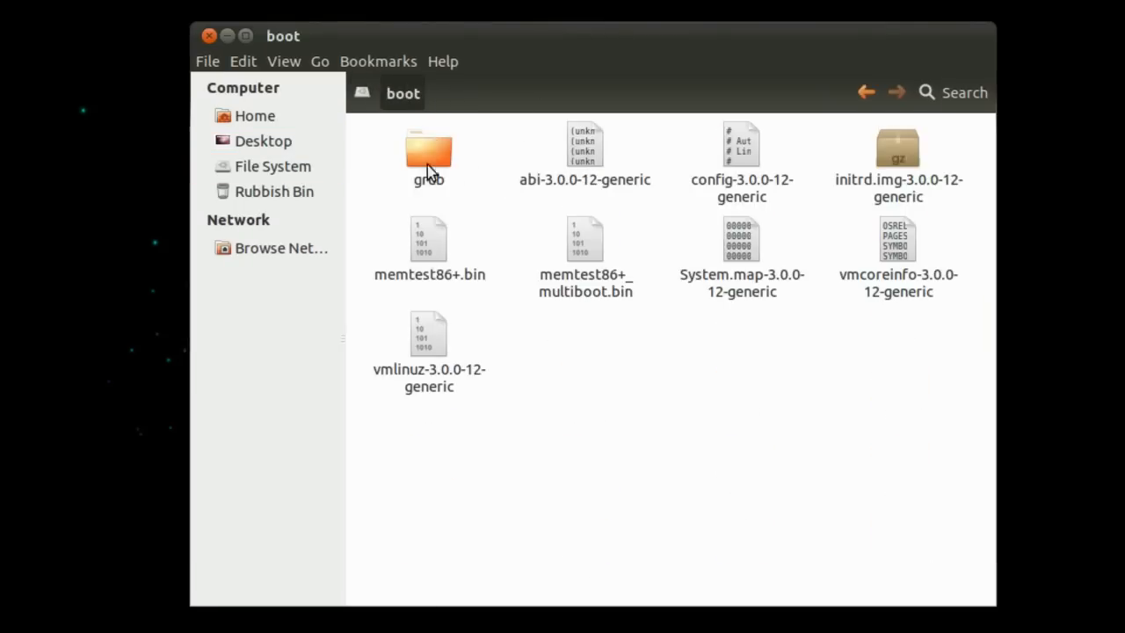
pyautogui.doubleClick(429, 149)
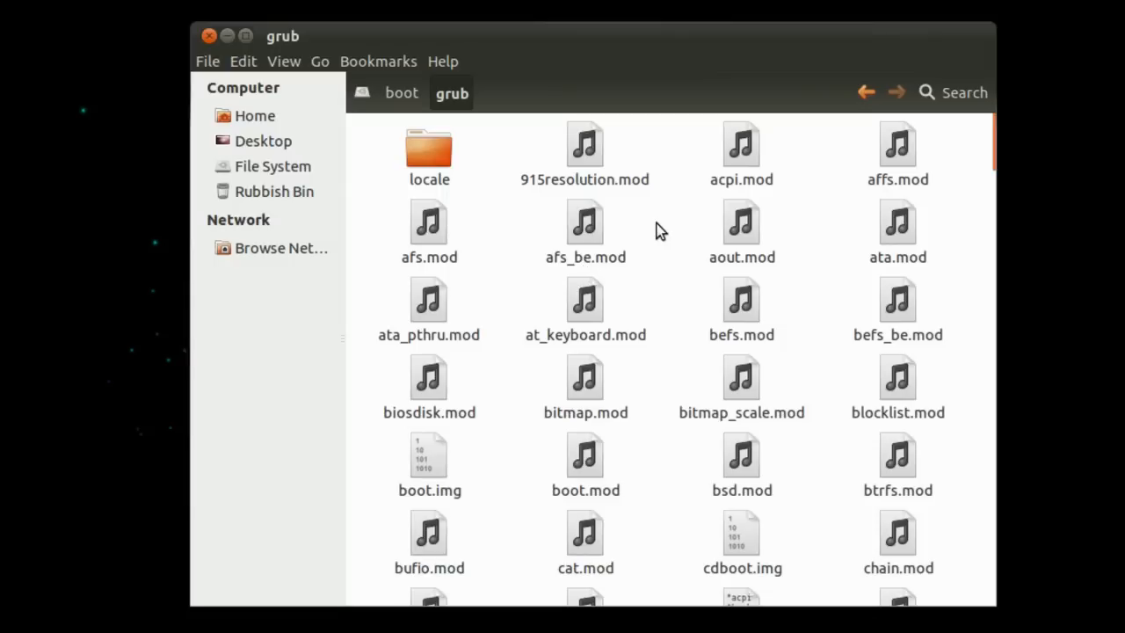
pyautogui.moveTo(659, 253)
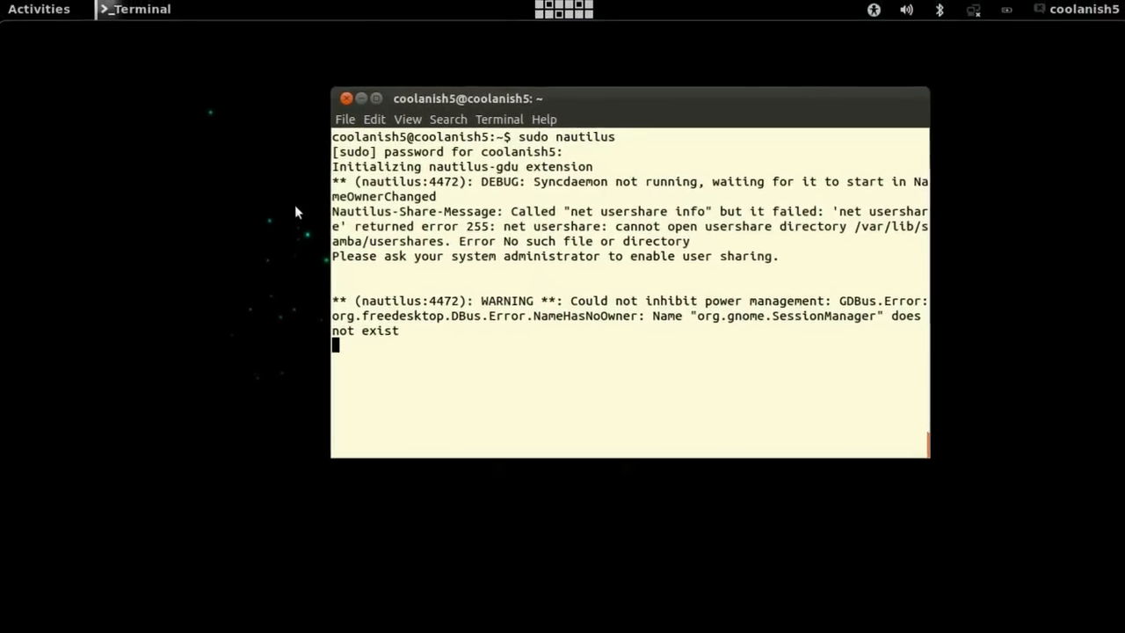
# Step: Show the Activities overview of all open windows to reach the Terminal
pyautogui.click(38, 11)
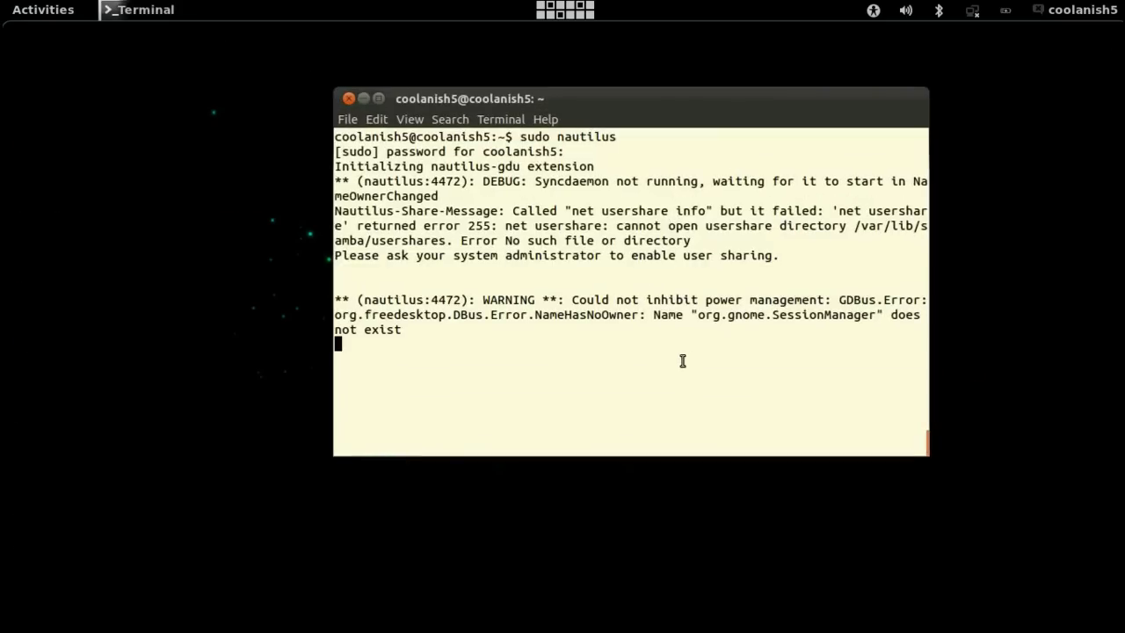
pyautogui.click(42, 11)
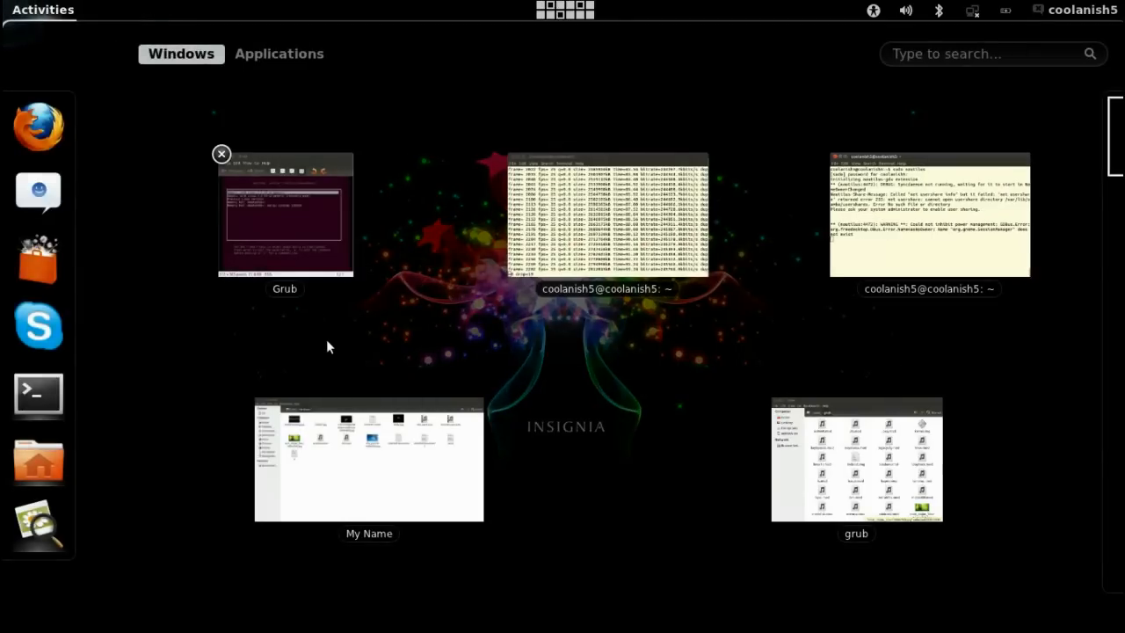
pyautogui.moveTo(353, 395)
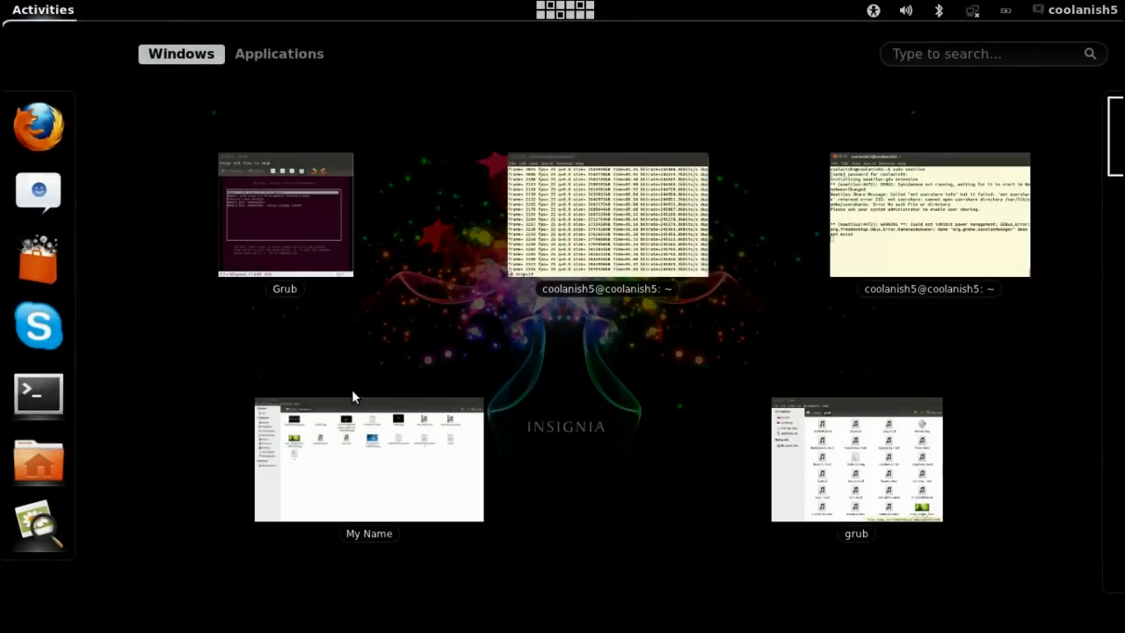
pyautogui.moveTo(977, 211)
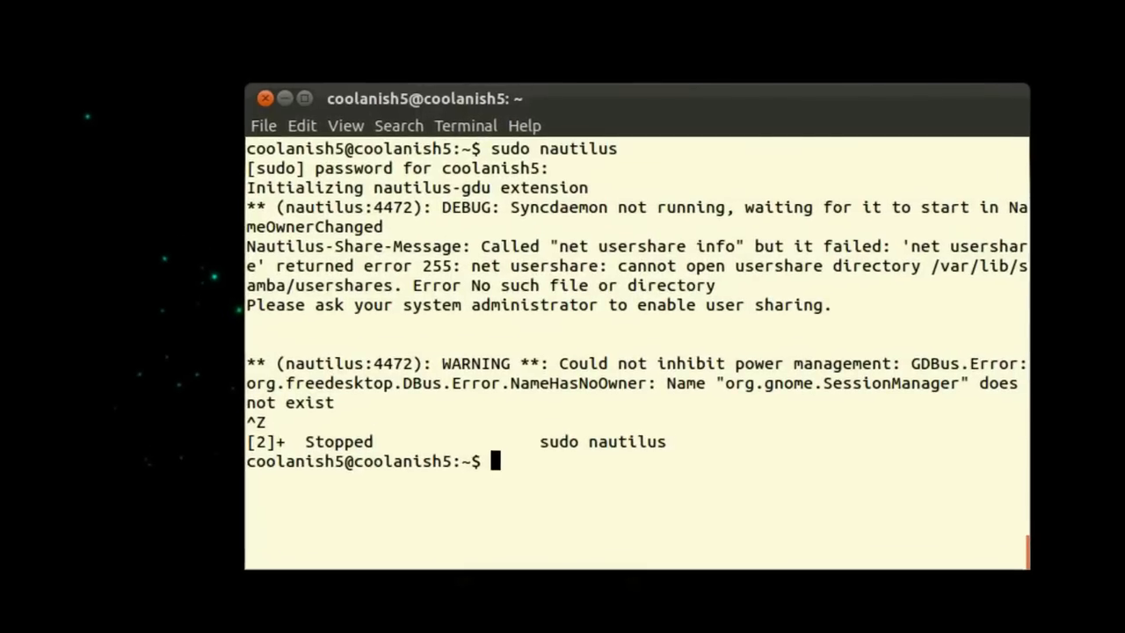
# Step: Run sudo update-grub to regenerate grub.cfg with the new background image
pyautogui.write('upda')
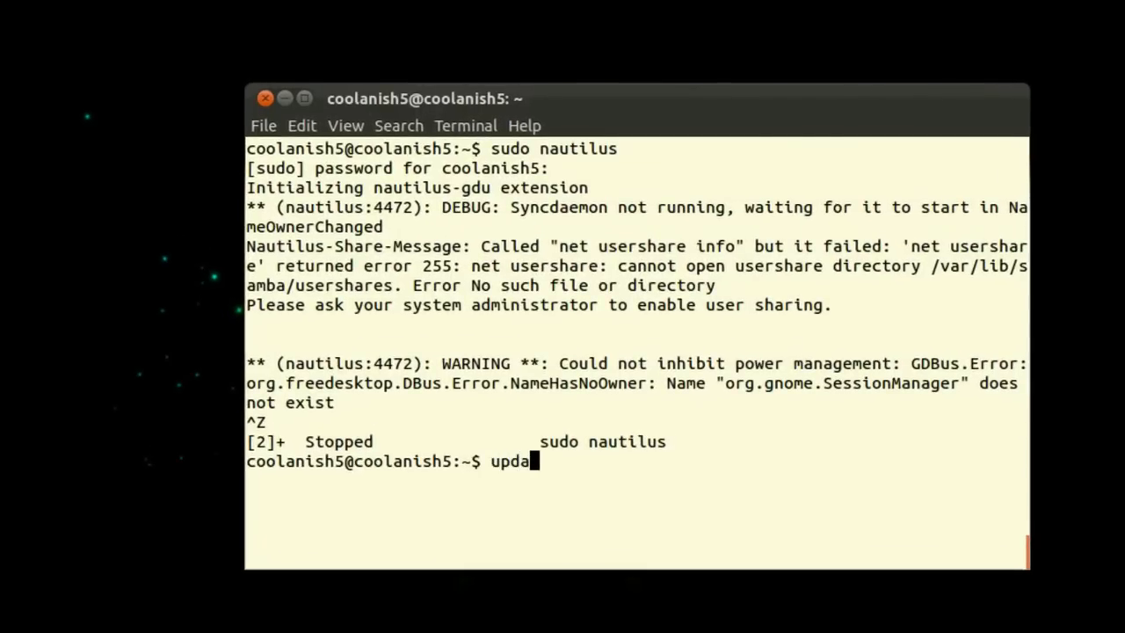
pyautogui.write('te')
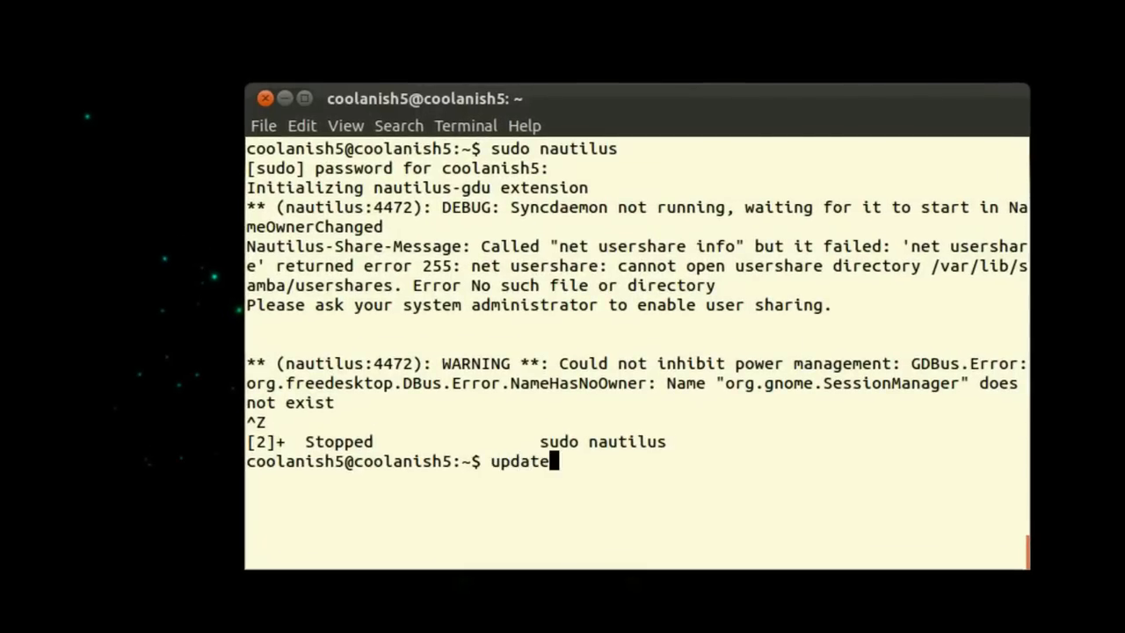
pyautogui.write('sudo')
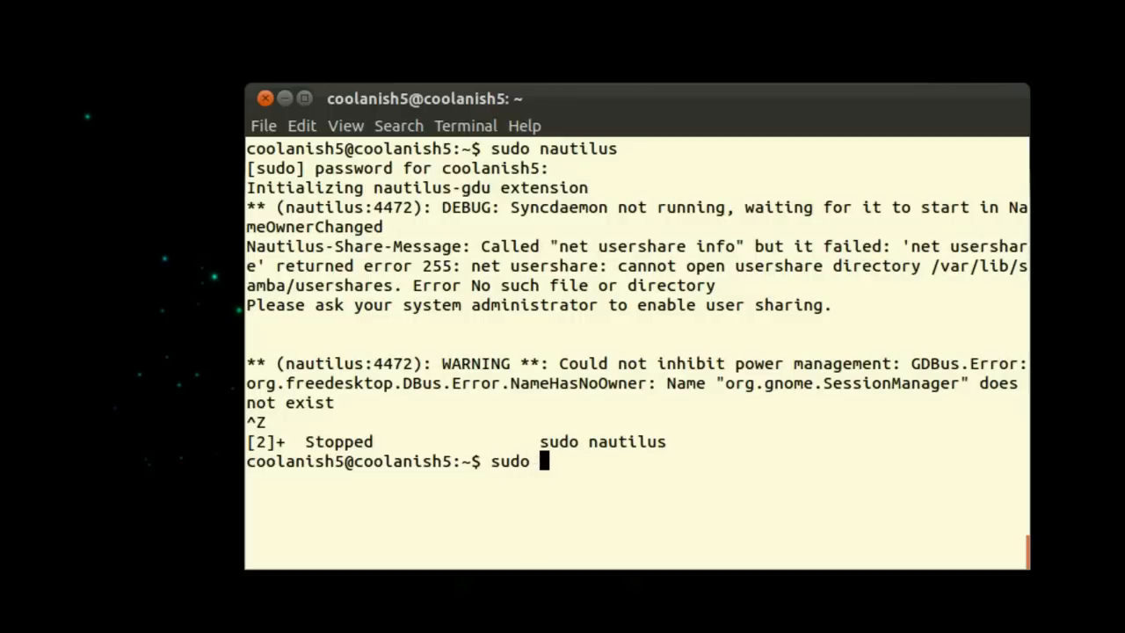
pyautogui.write('update-grub')
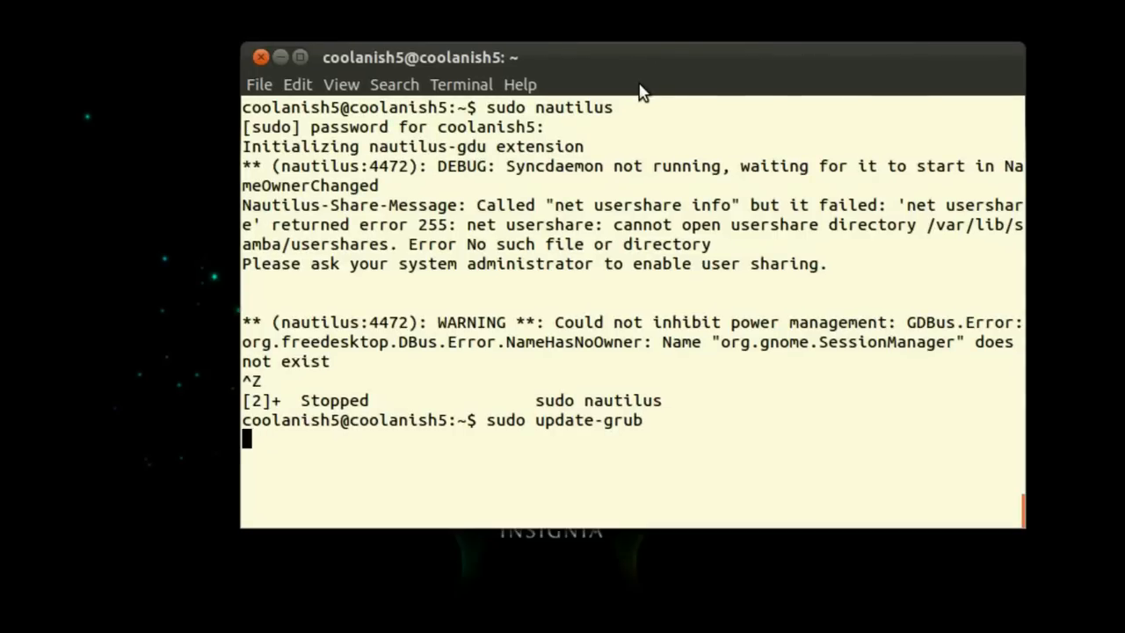
pyautogui.press('Return')
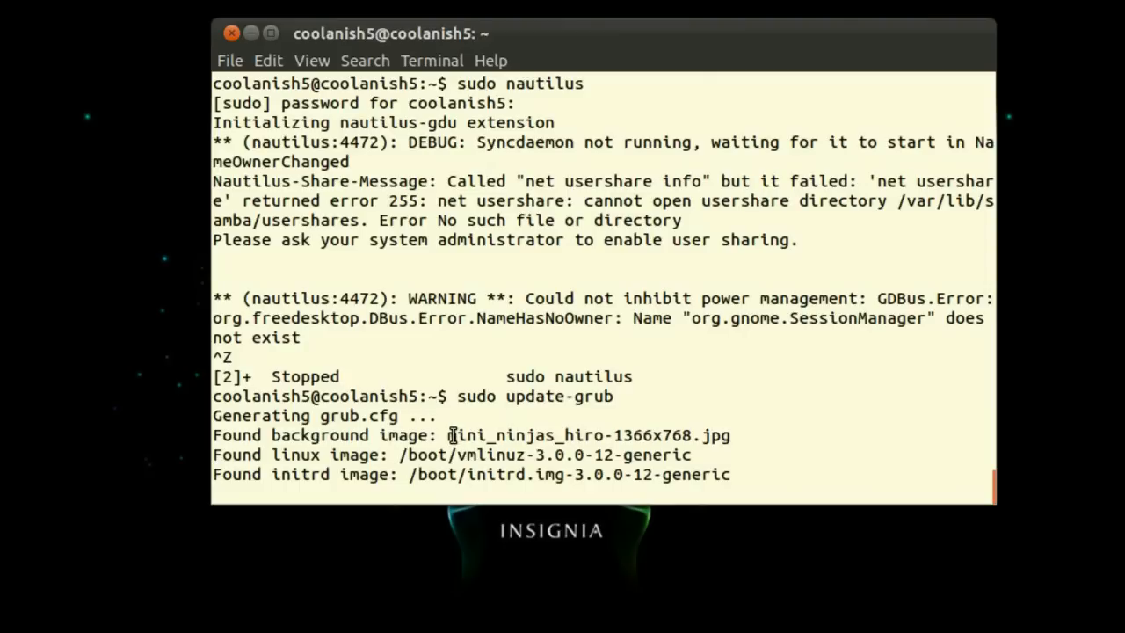
# Step: Highlight the detected background file name mini_ninjas_hiro-1366x768.jpg in the output
pyautogui.doubleClick(587, 436)
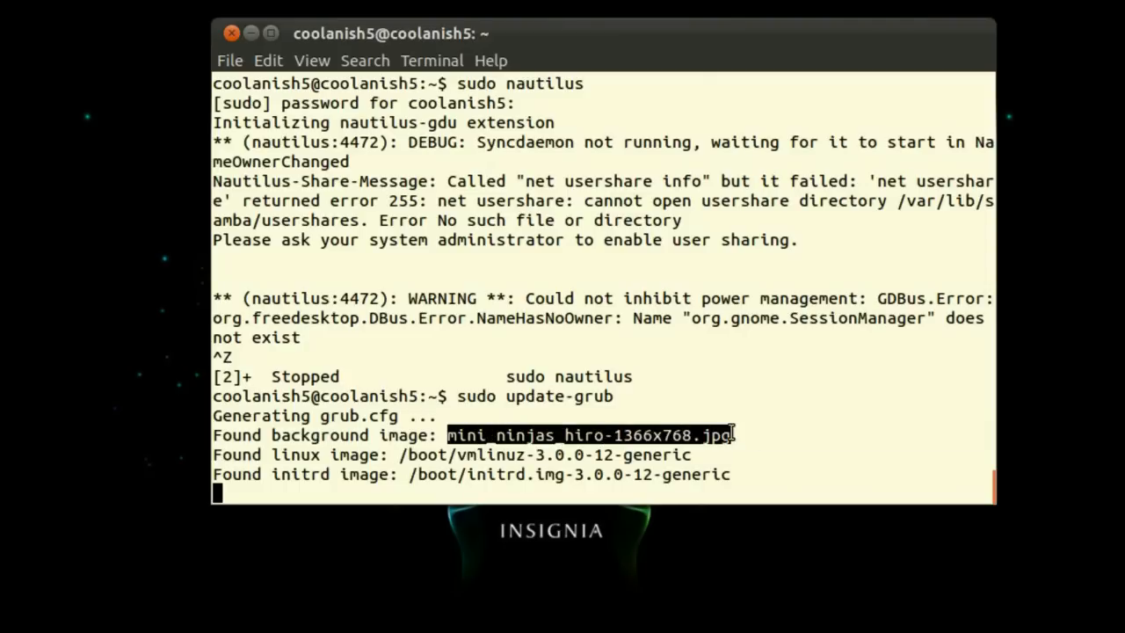
pyautogui.moveTo(571, 437)
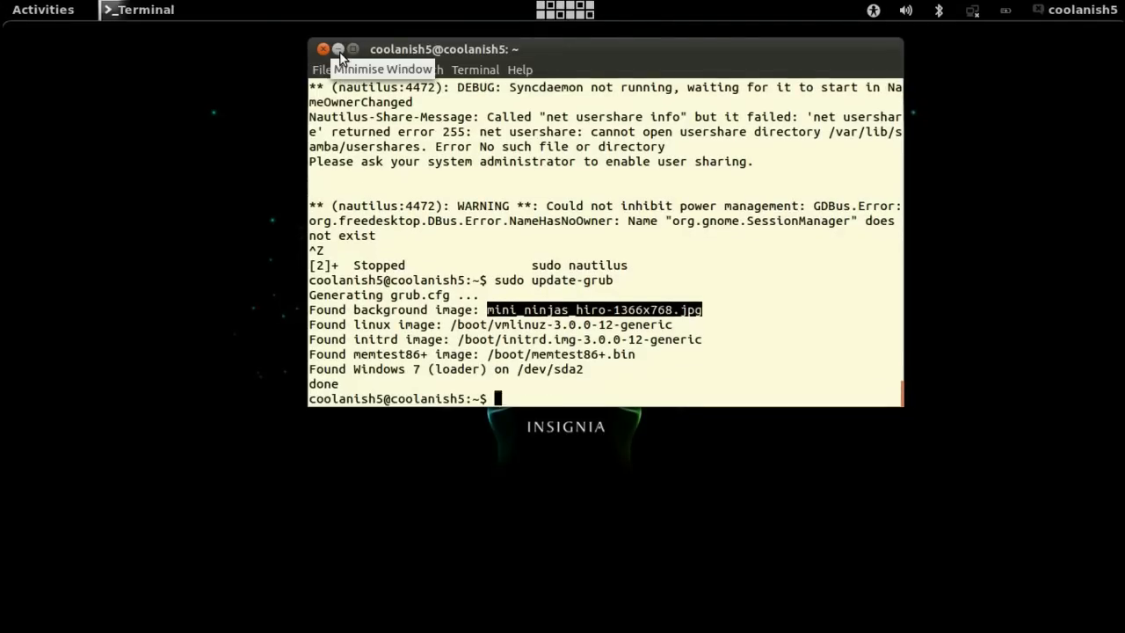
pyautogui.moveTo(413, 225)
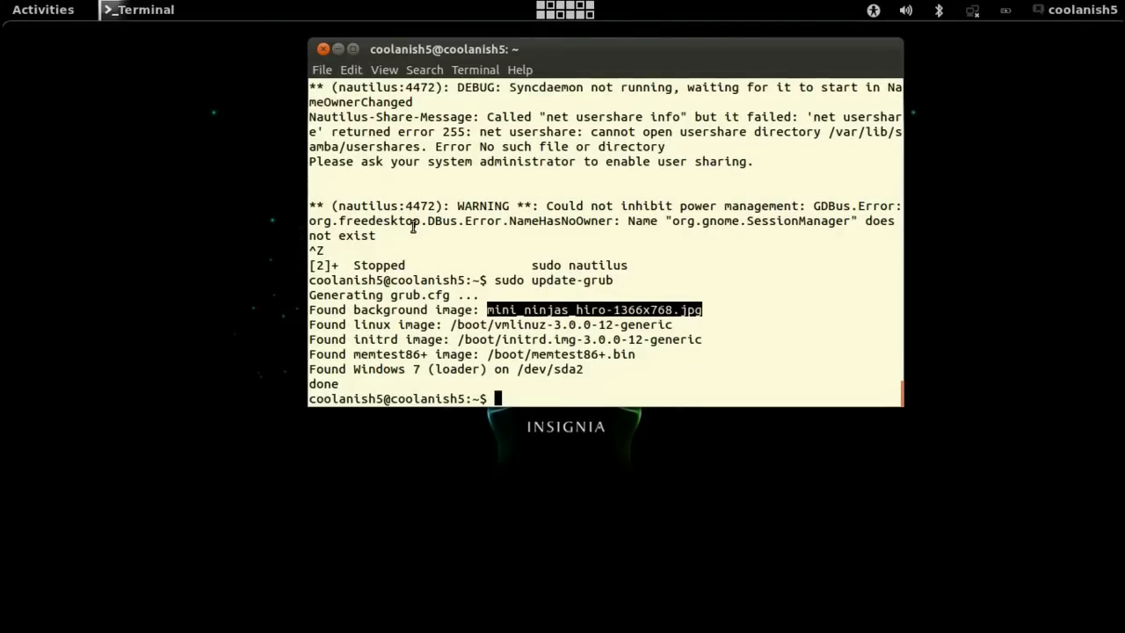